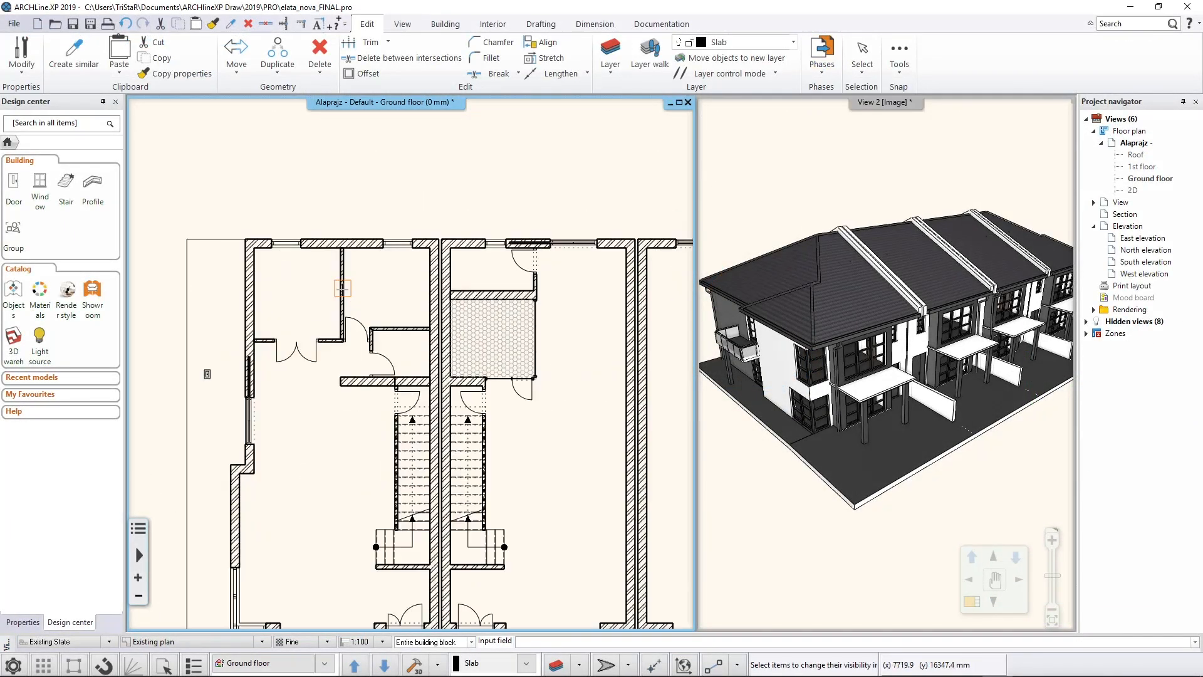
Choose the straight Wall tool from the Building tab's Wall dropdown.
left_click(445, 23)
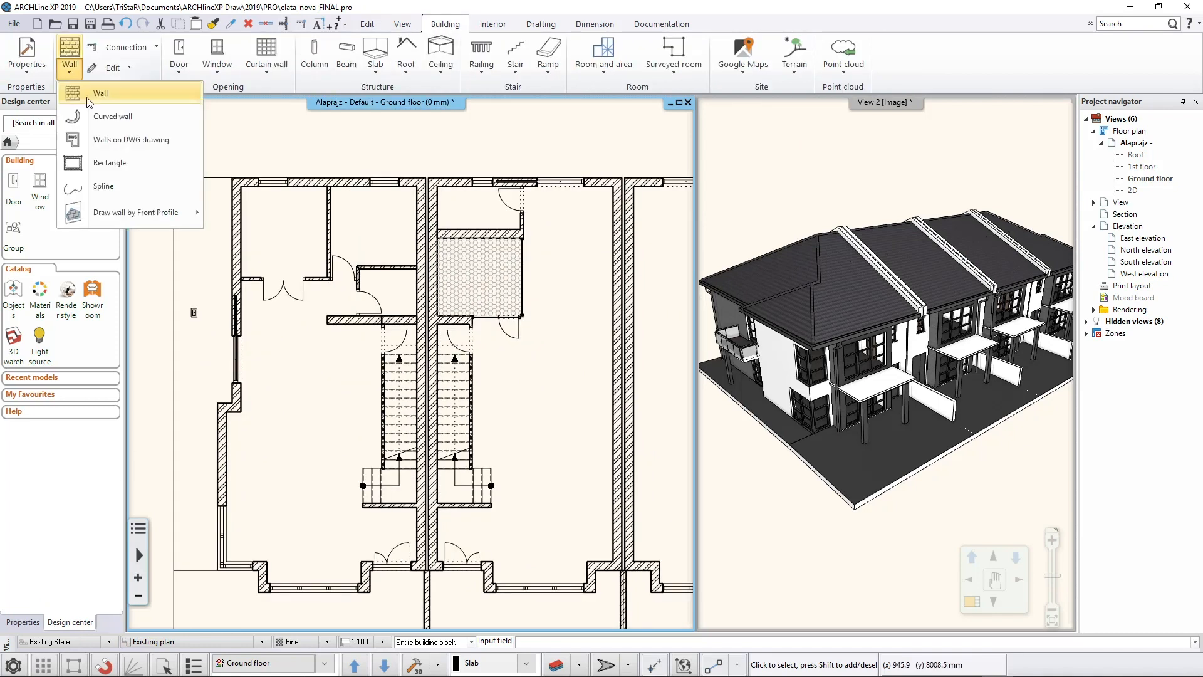
left_click(100, 93)
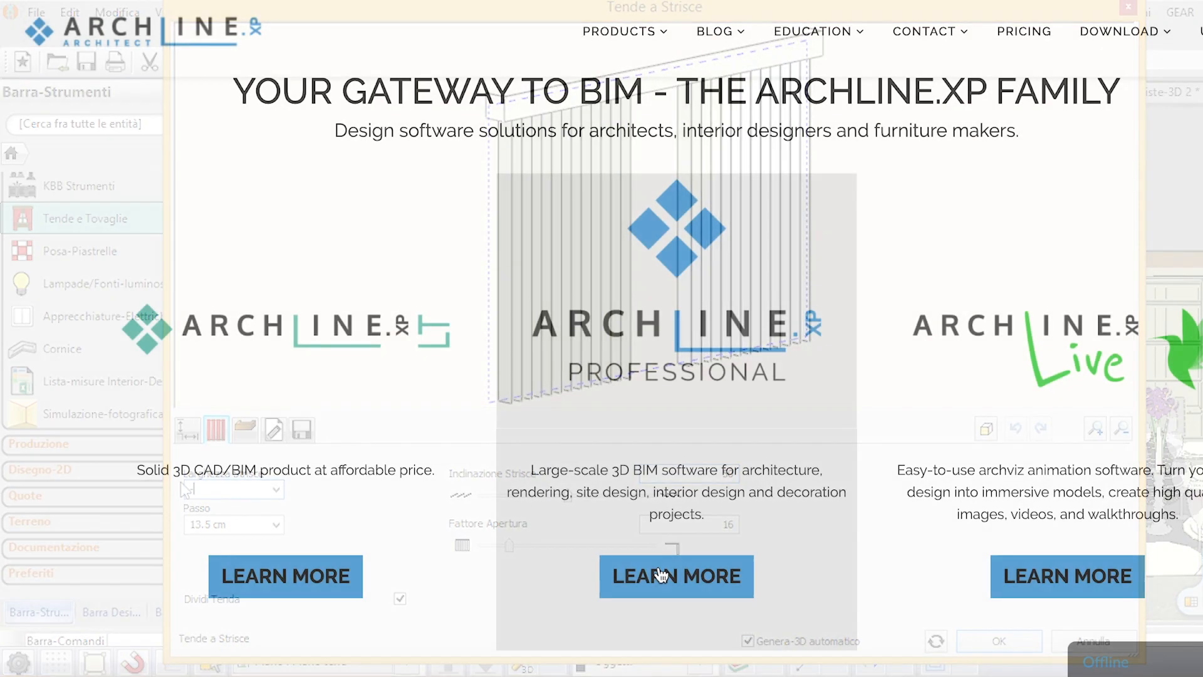
Show the ARCHLine.XP LT page, mark its €585 perpetual price, and reach the LT-versus-Professional comparison.
left_click(284, 577)
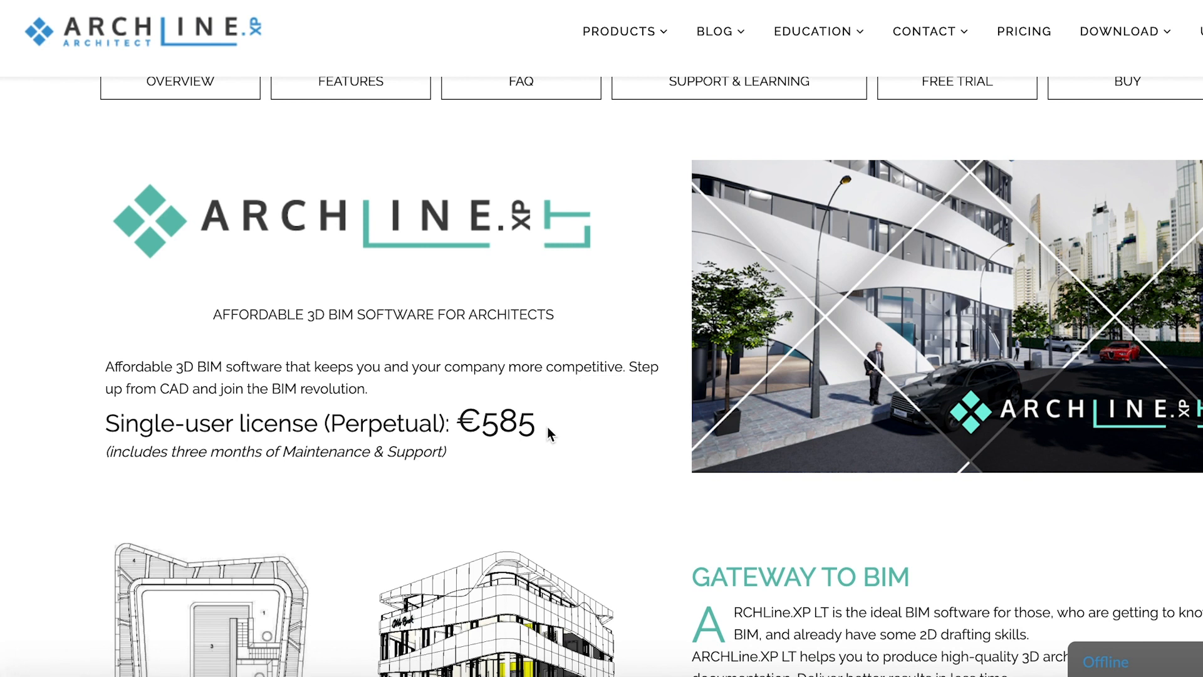
double_click(497, 422)
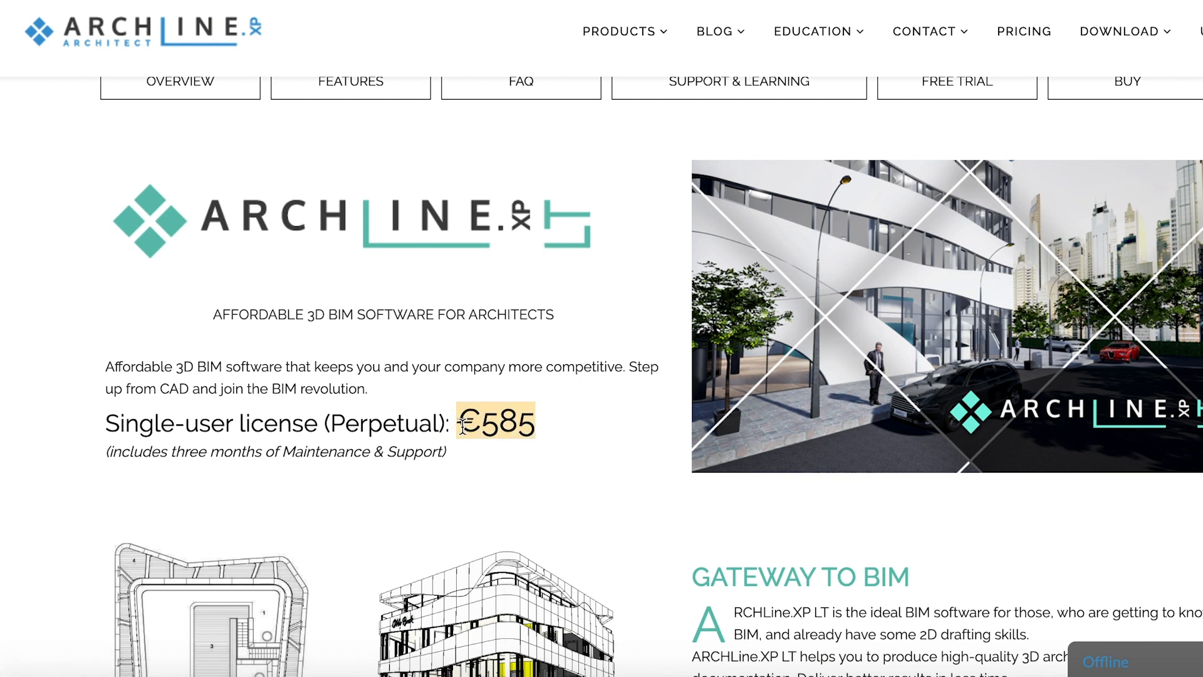
scroll("down", 3)
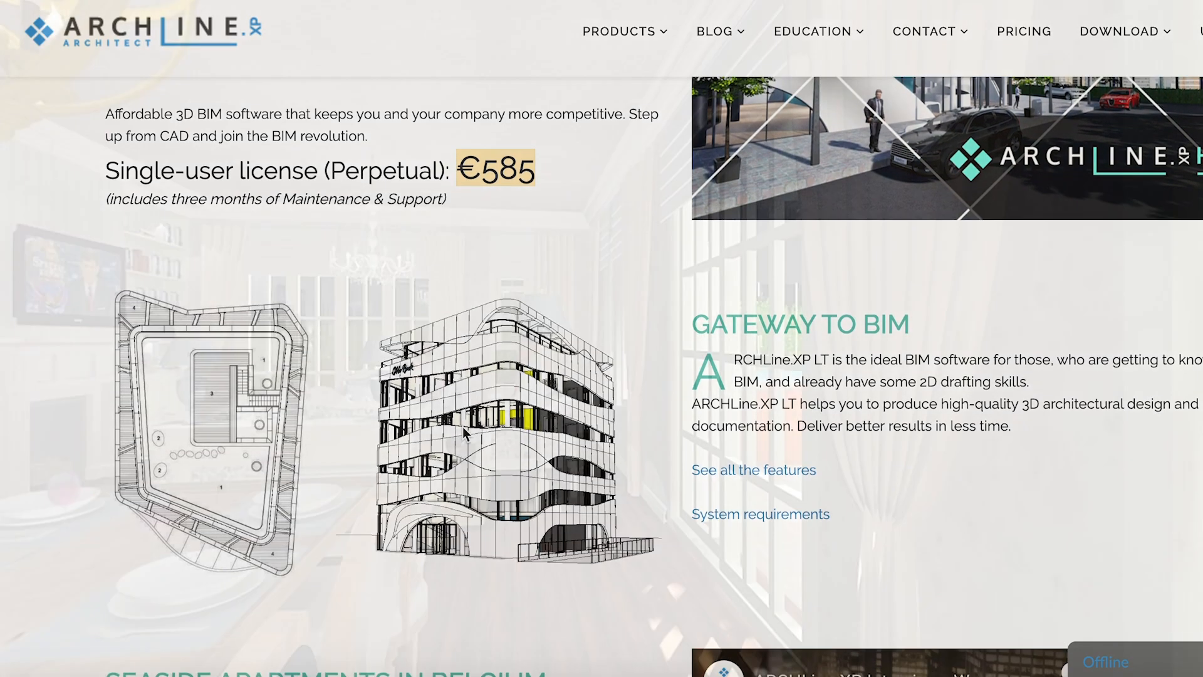
scroll("down", 3)
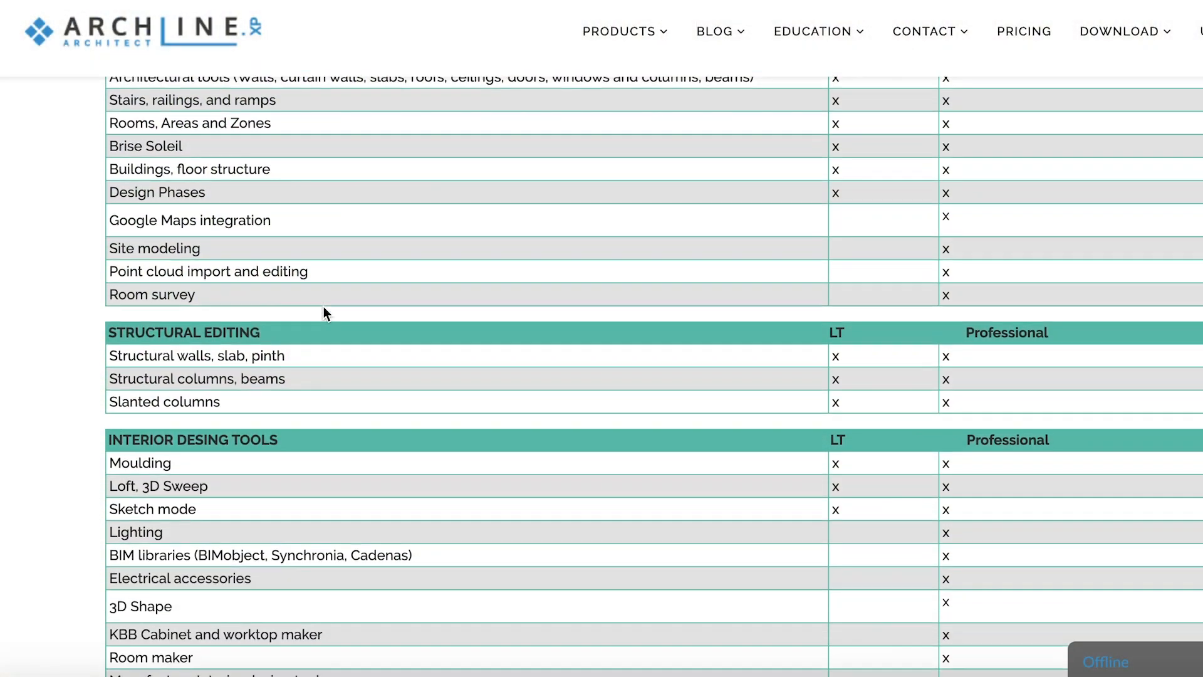
scroll("down", 3)
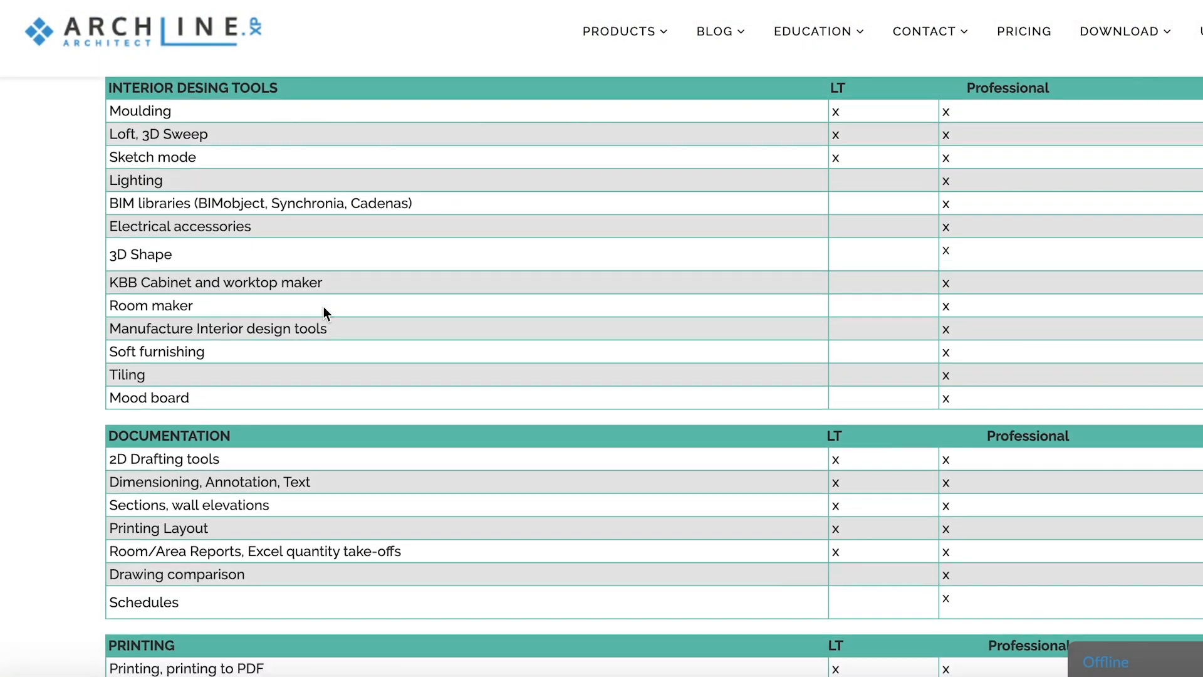
scroll("down", 3)
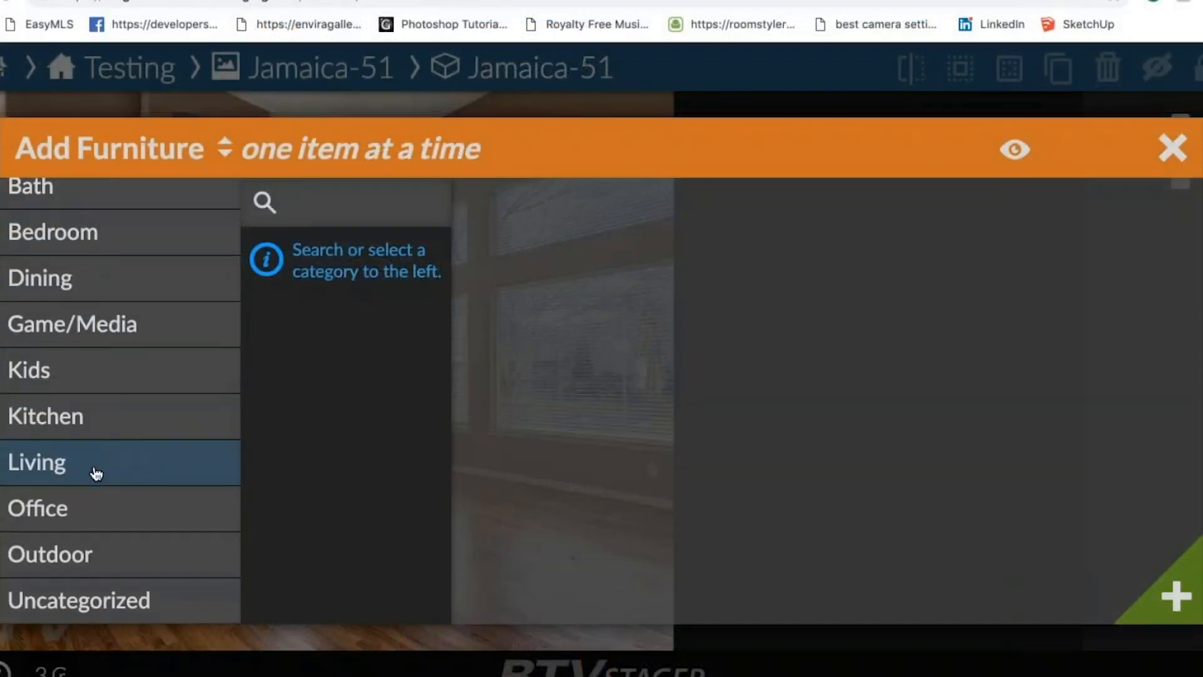
Add the Living sectional sofa set, browse decor items, and create the realtor trial account.
left_click(36, 461)
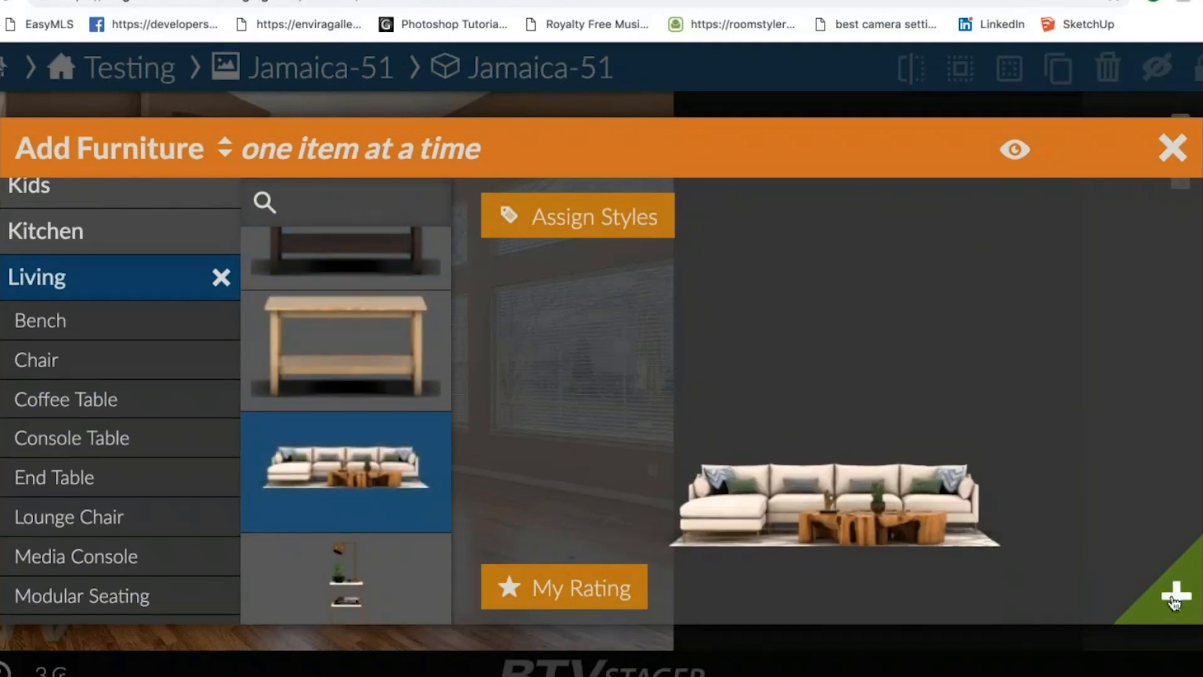
left_click(1172, 148)
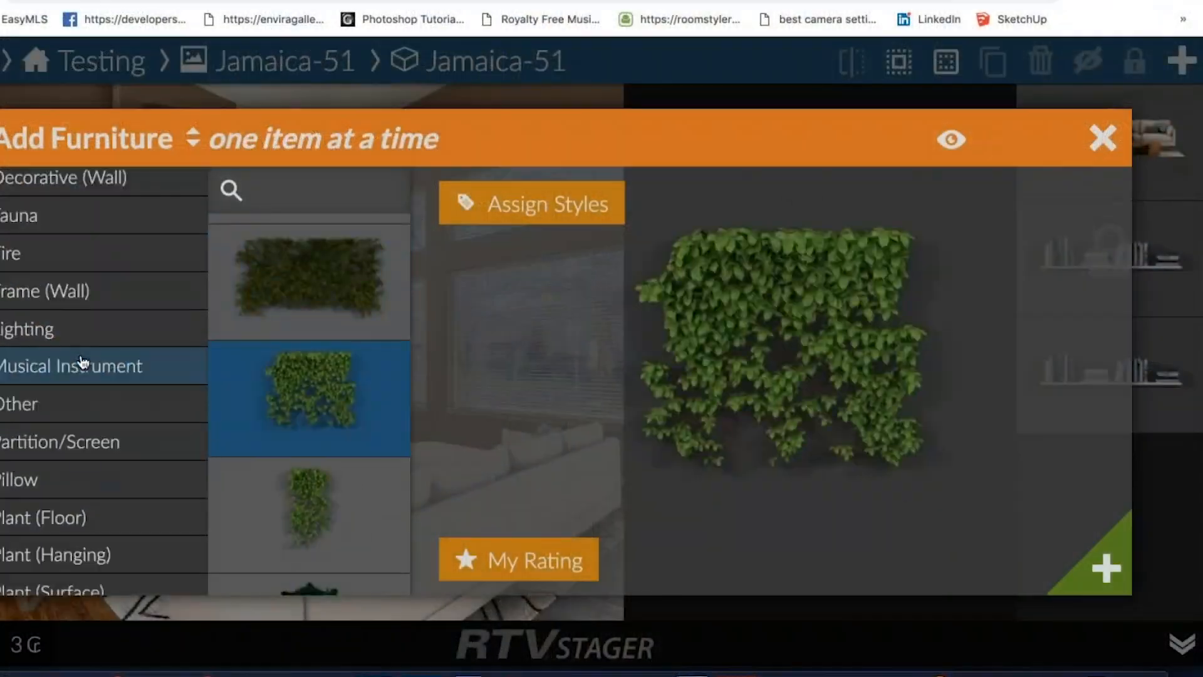
left_click(1103, 138)
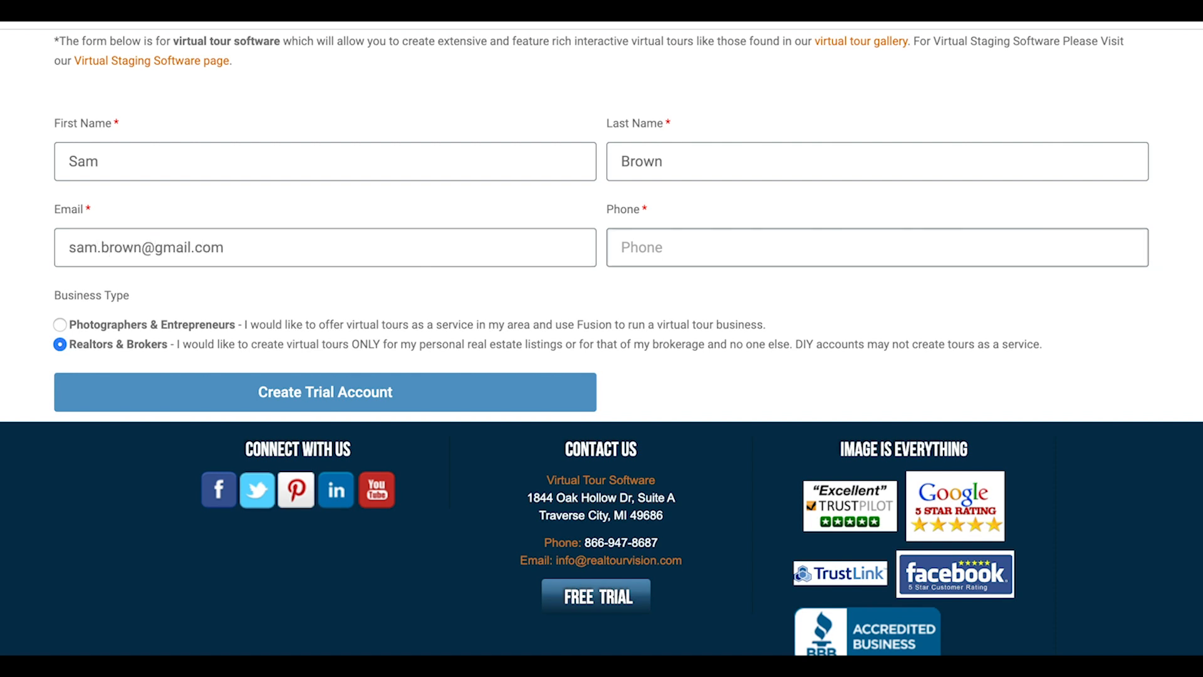
left_click(324, 392)
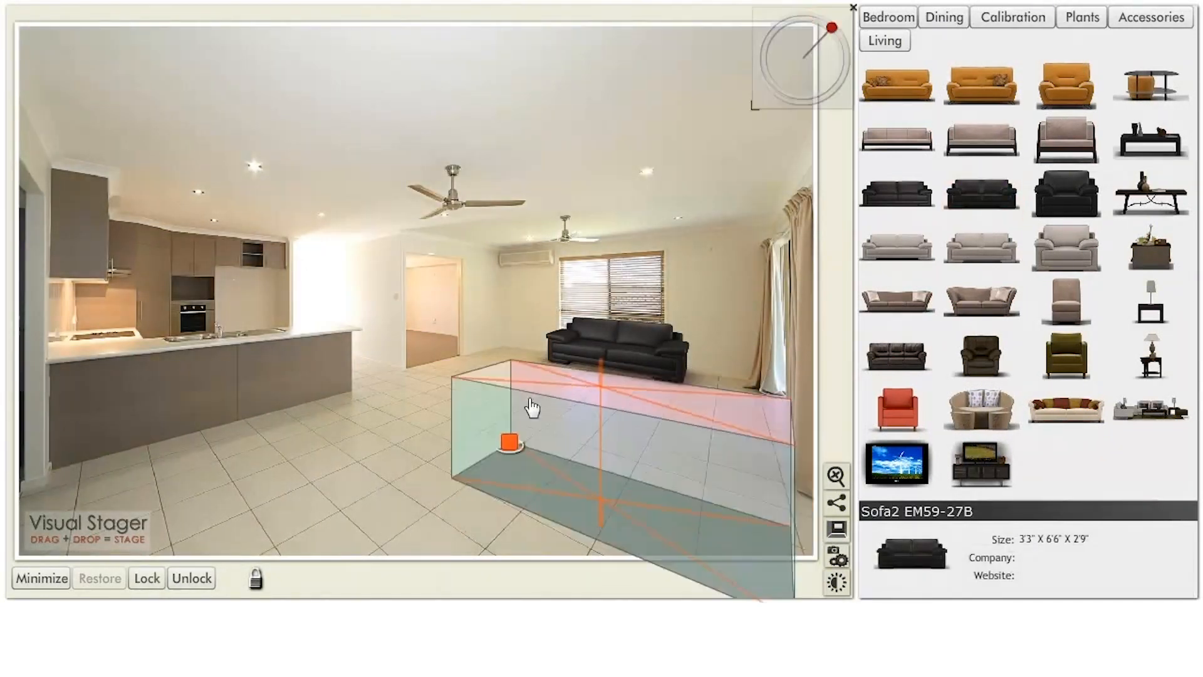
Place and lock the black sofas, plant and wall art in the living-dining photo.
left_click(146, 578)
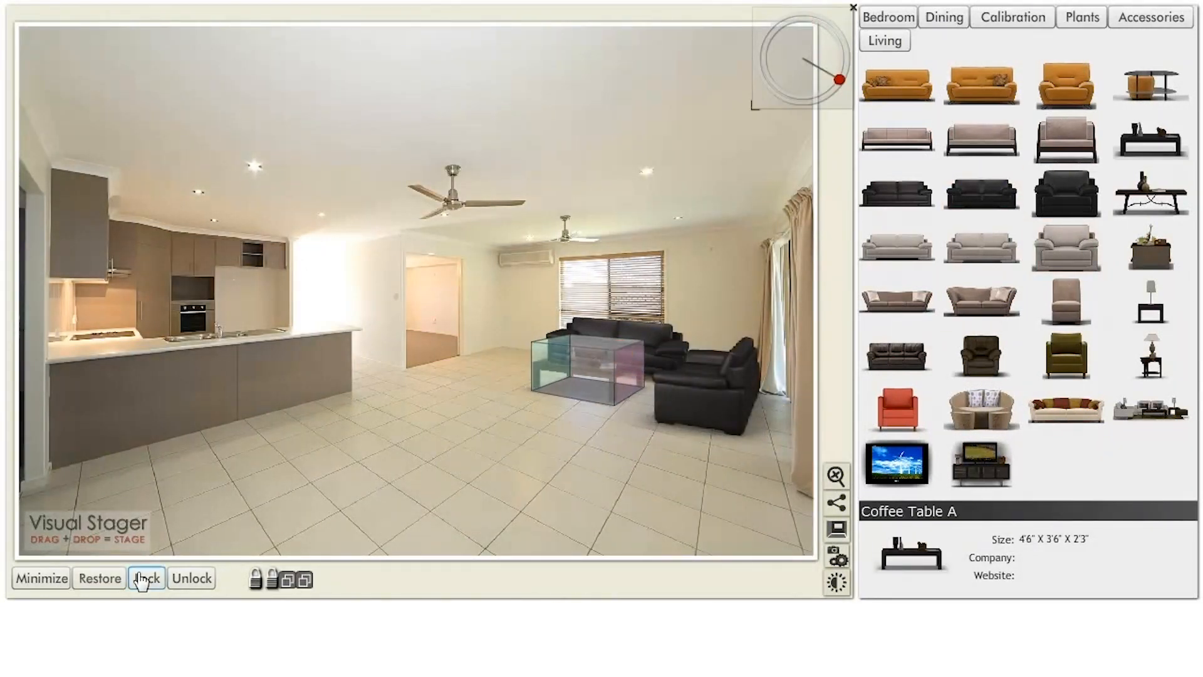
left_click(1082, 17)
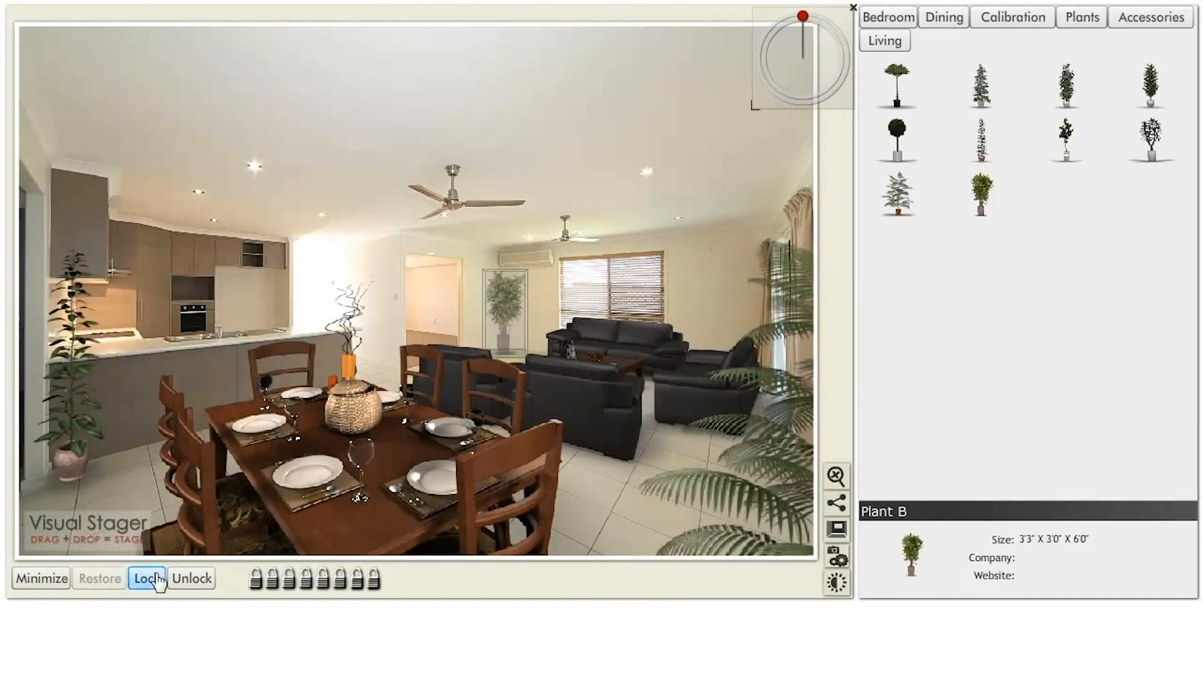
left_click(1151, 16)
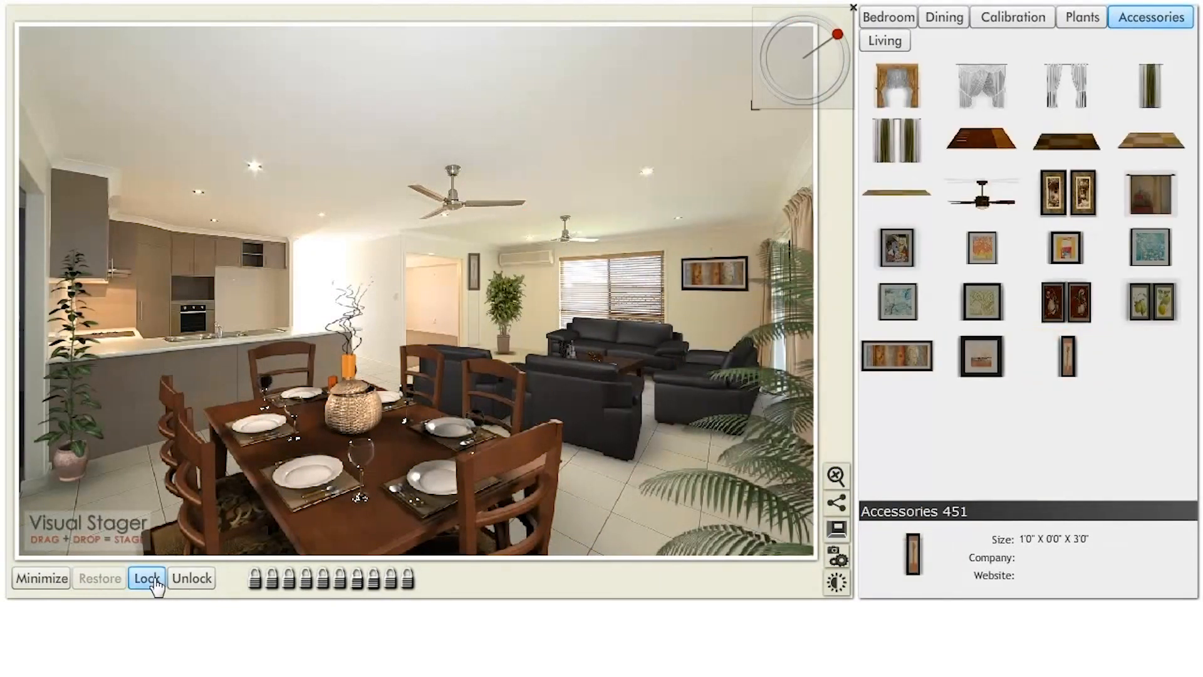
left_click(146, 577)
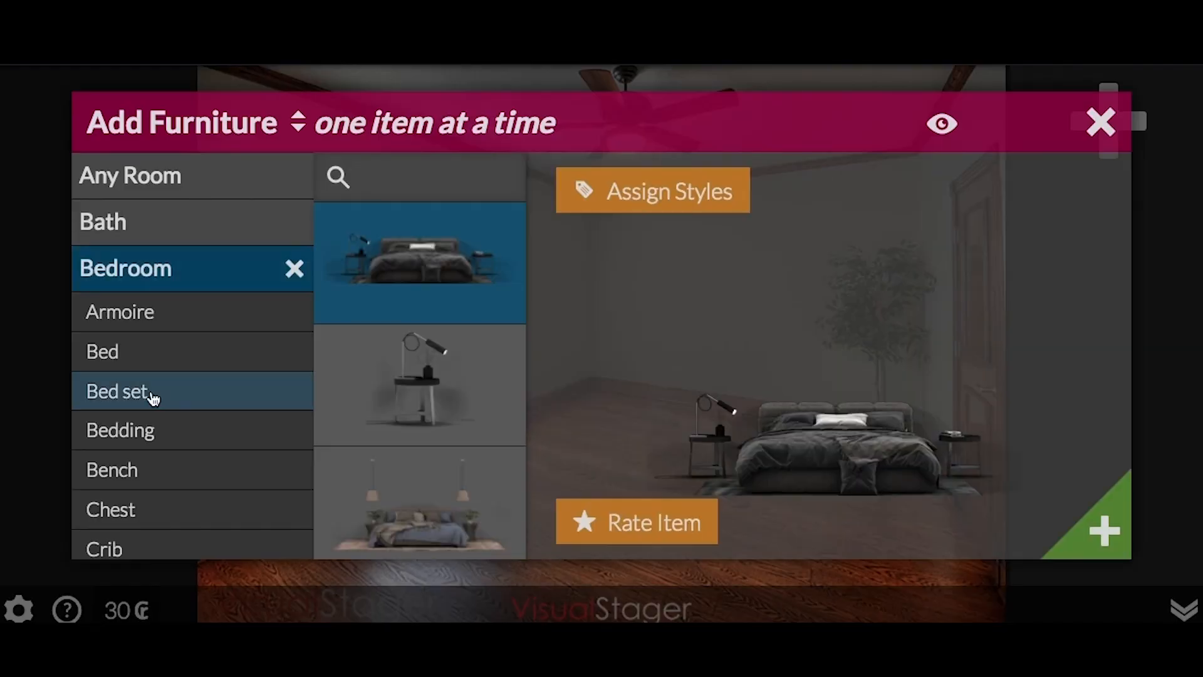
Show the bedroom bed set and position the poster high on the left wall.
left_click(1101, 123)
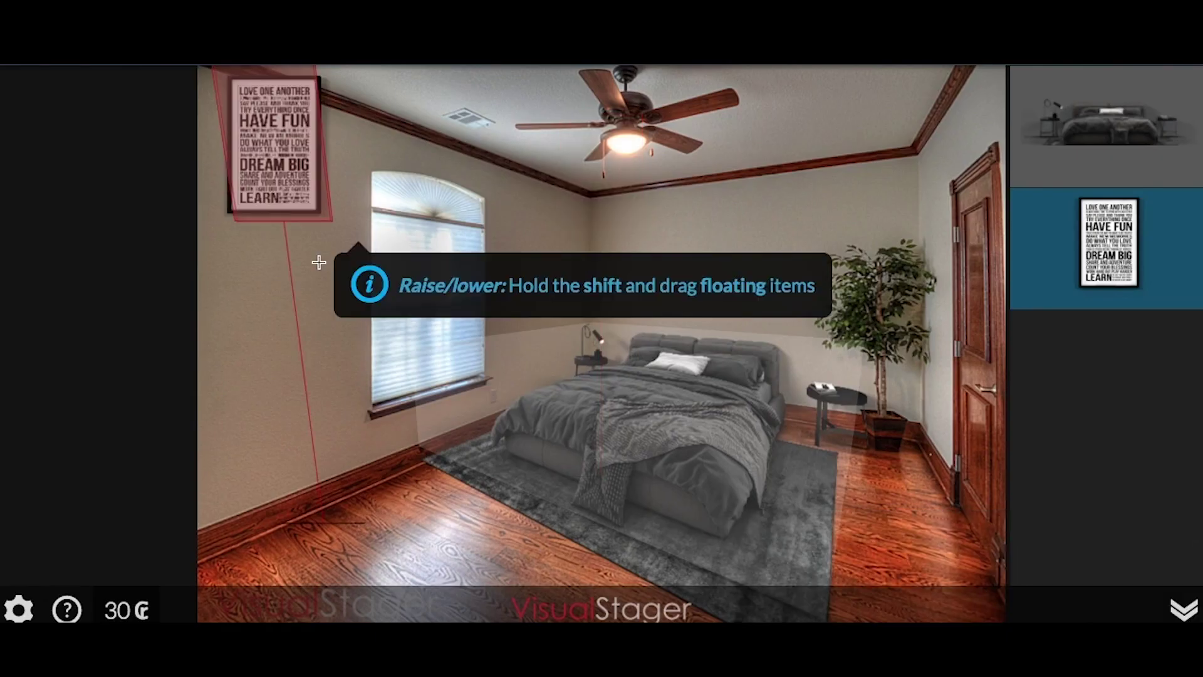
left_click_drag(272, 142, 292, 296)
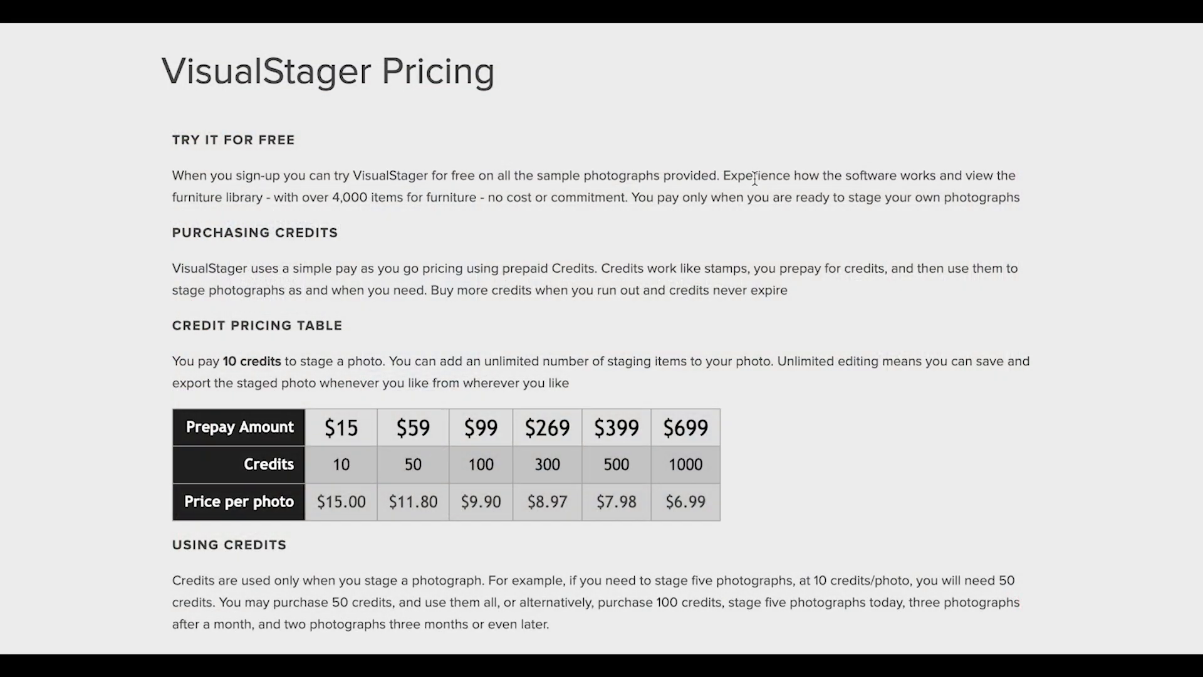
Scroll the VisualStager Pricing page to review the Credit Pricing Table and feature list.
scroll("down", 3)
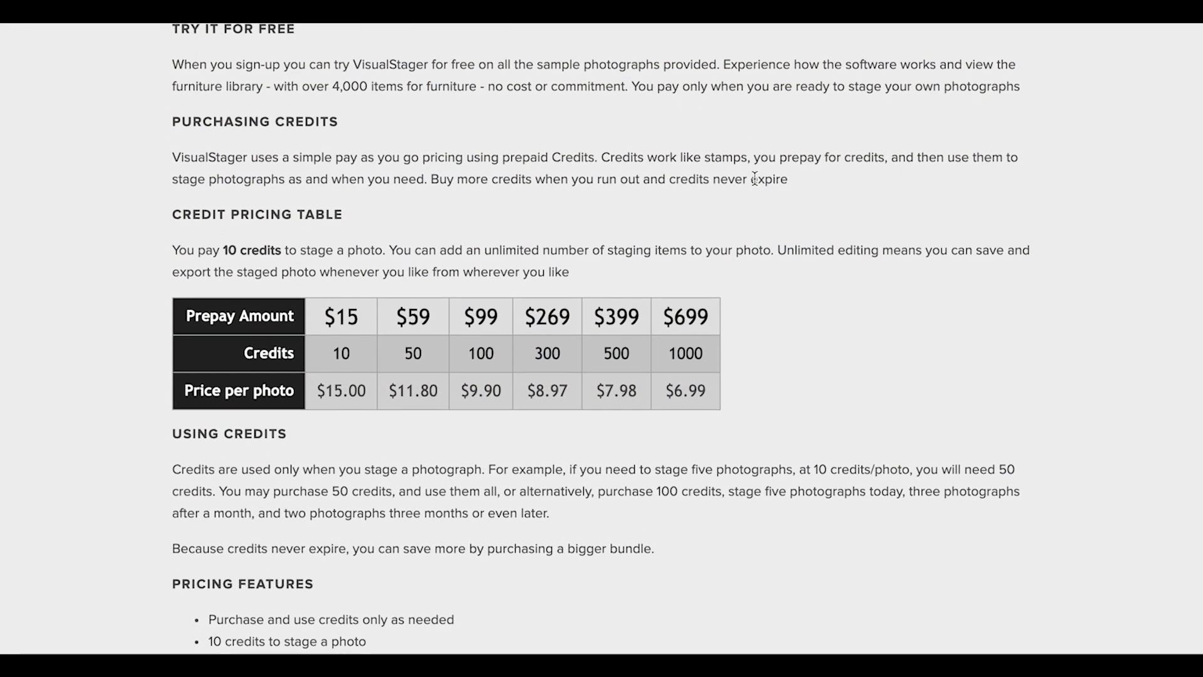
scroll("down", 3)
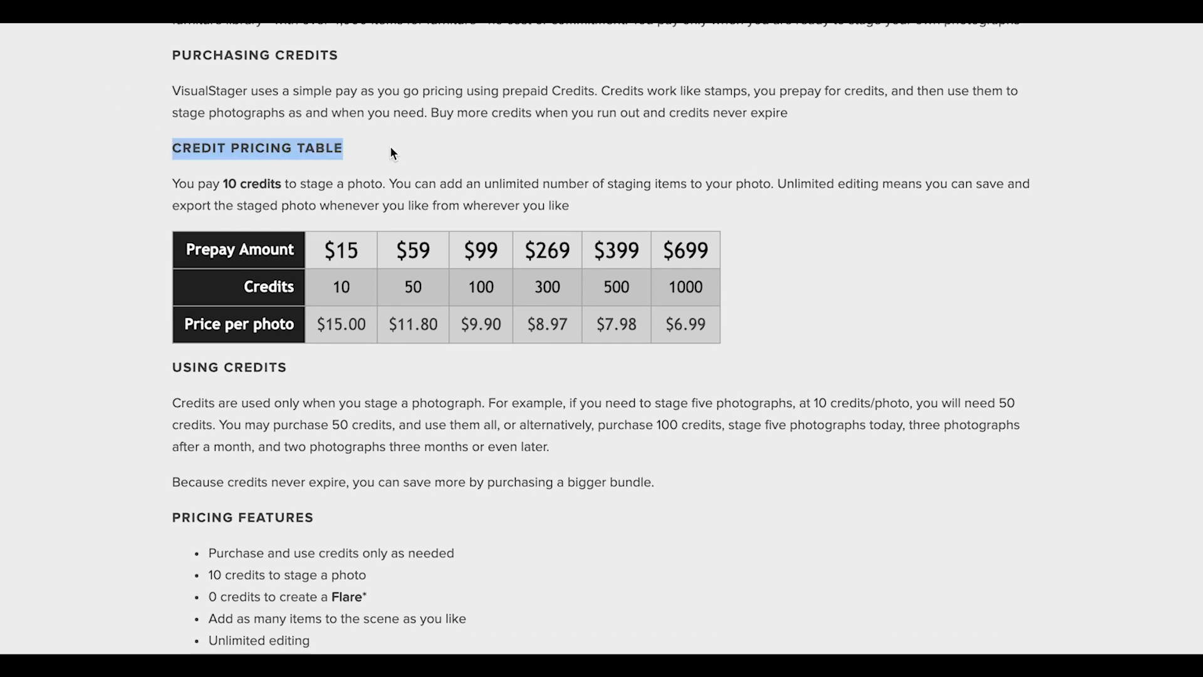
scroll("up", 3)
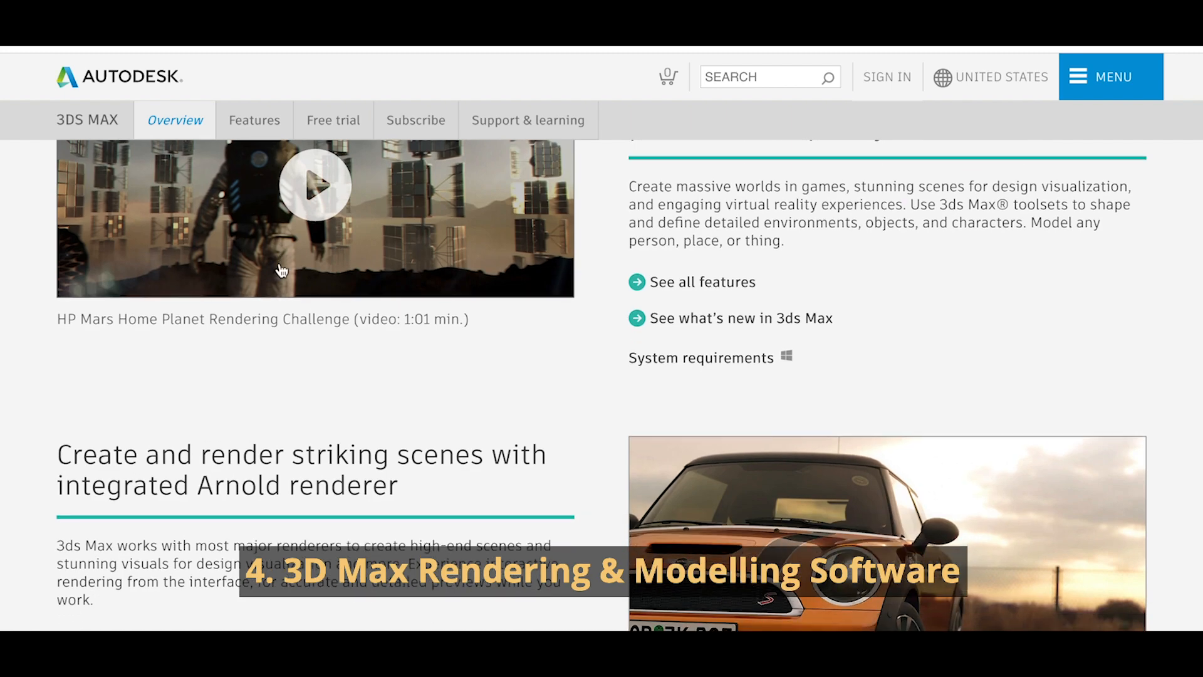
Browse the 3ds Max overview and 30-day free trial page down through the Trial Help section.
scroll("down", 3)
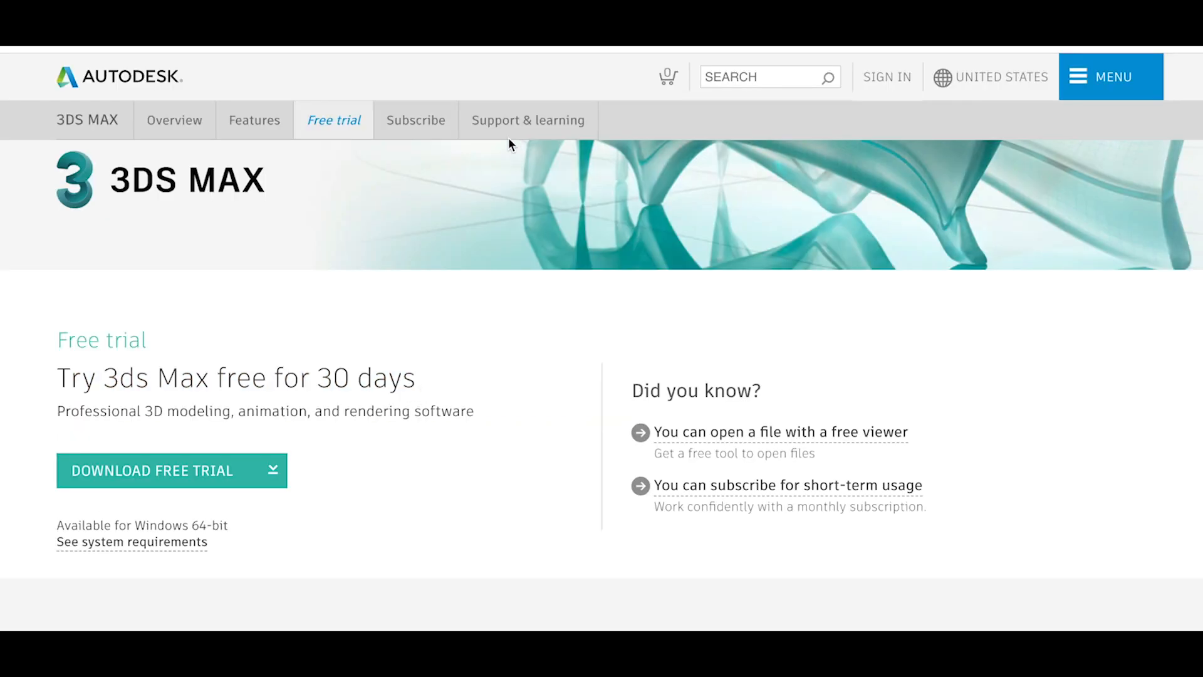
scroll("down", 3)
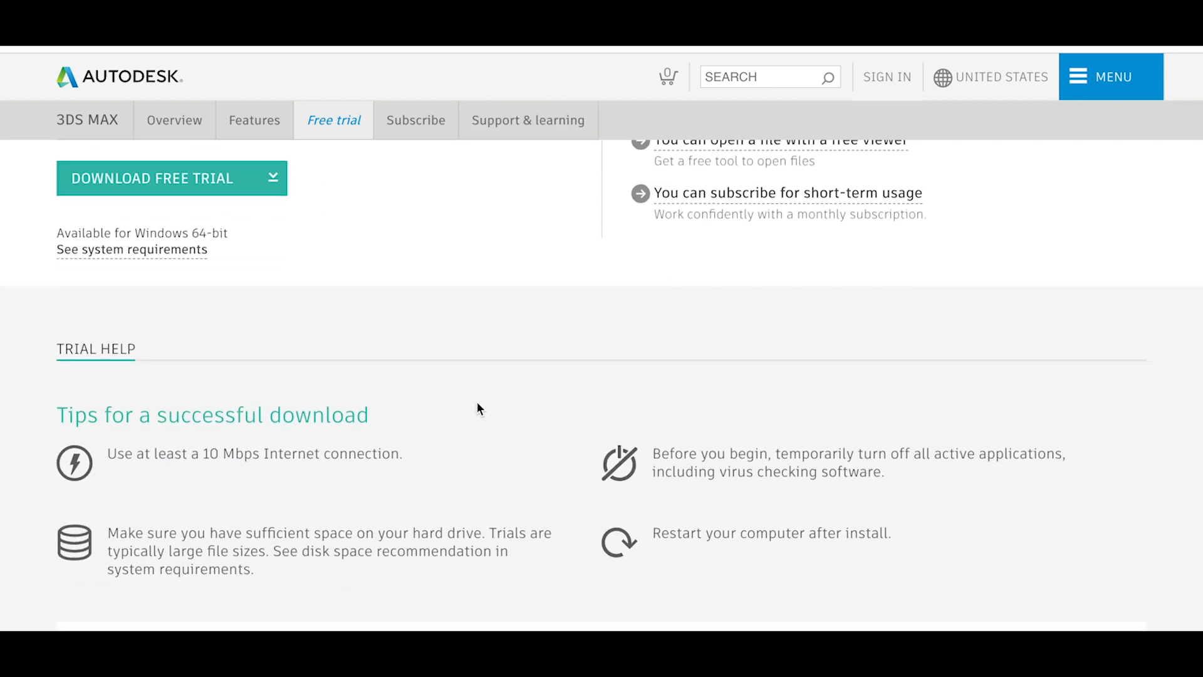
scroll("down", 3)
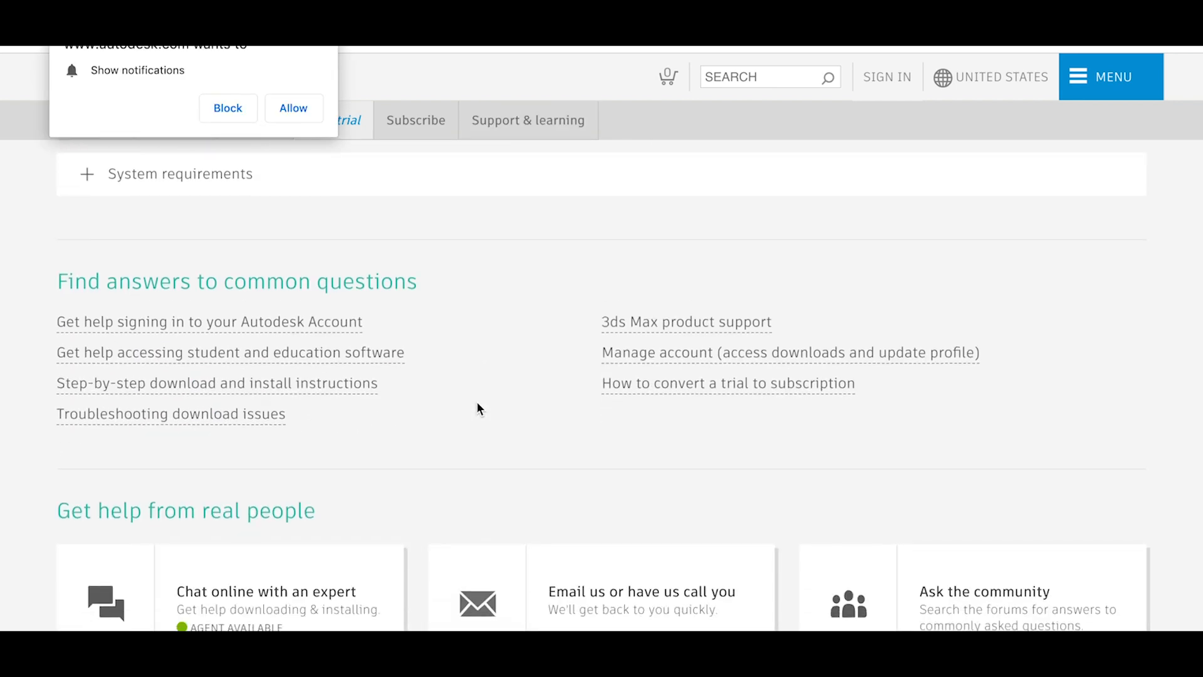
scroll("down", 3)
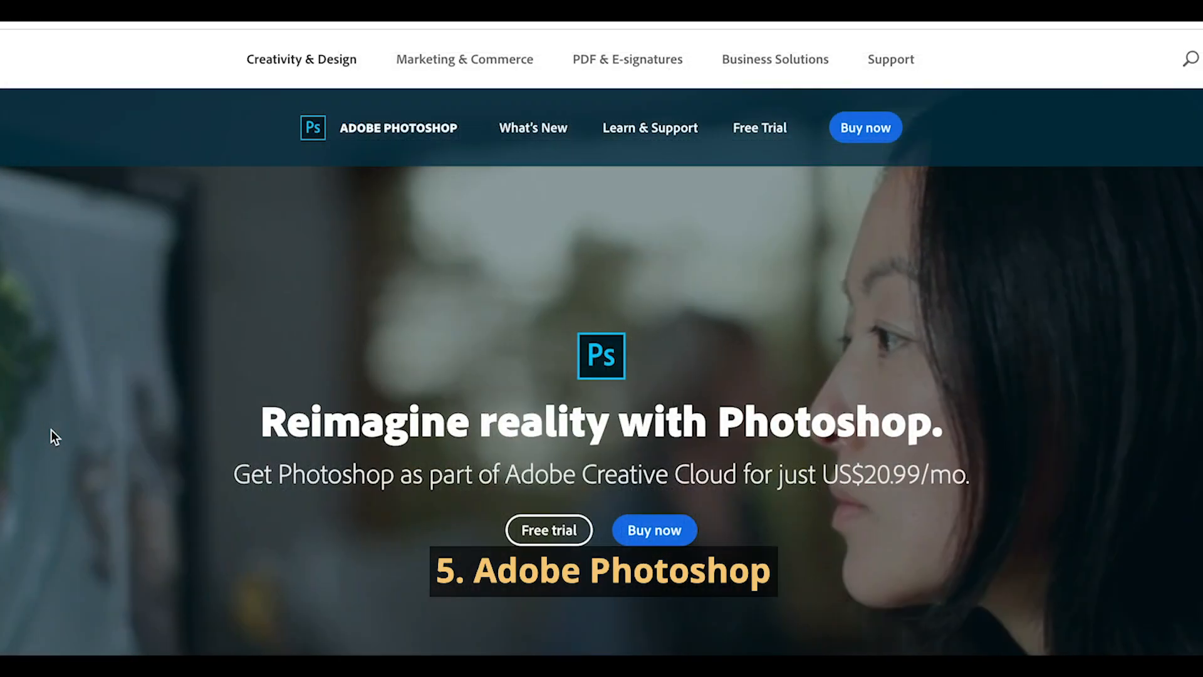
Reach Creative Cloud Plans & Pricing and view individual plans with Photoshop at US$20.99/mo.
scroll("down", 3)
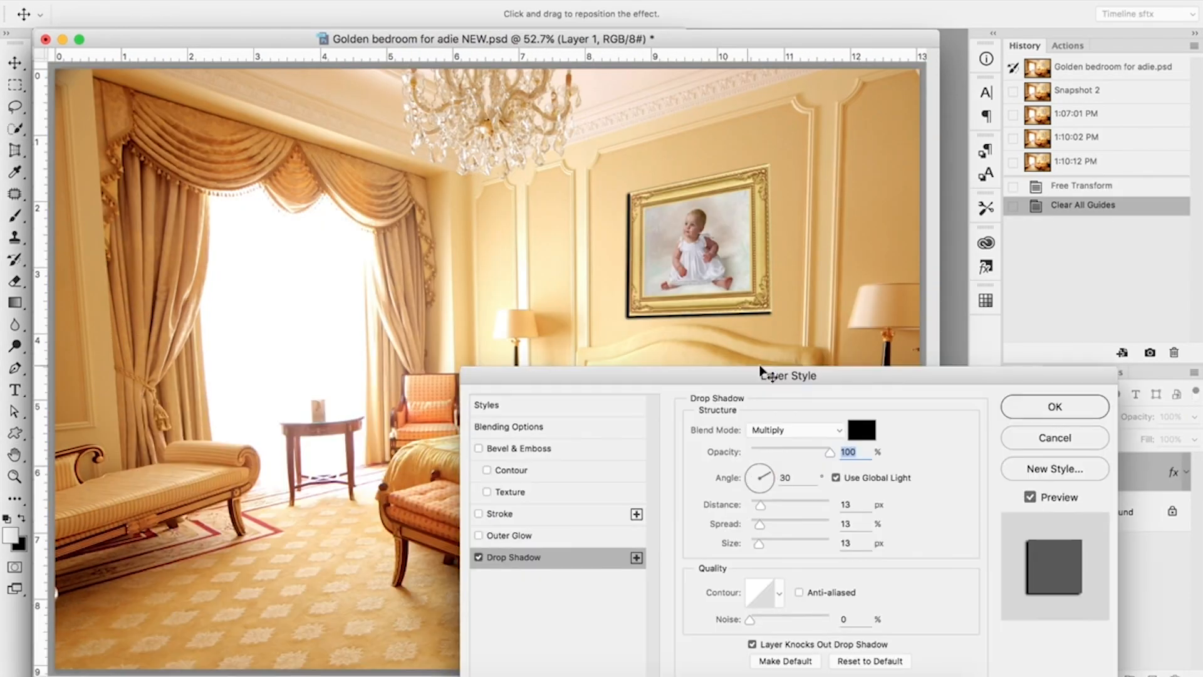
left_click(1055, 406)
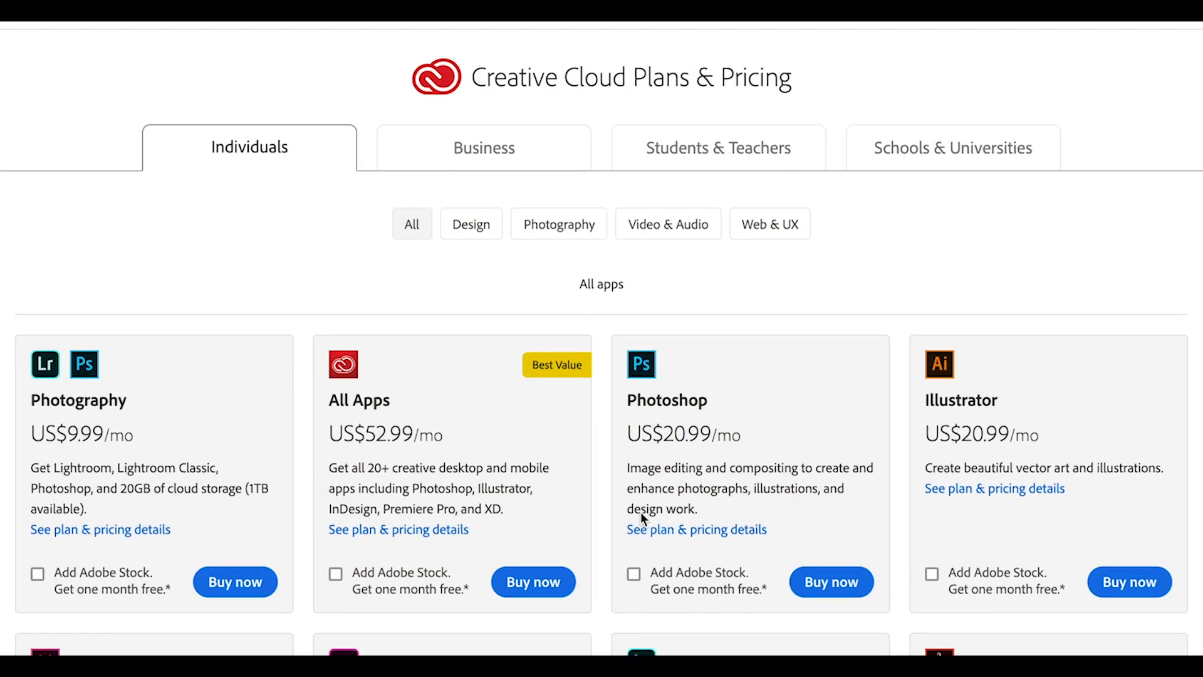
scroll("down", 3)
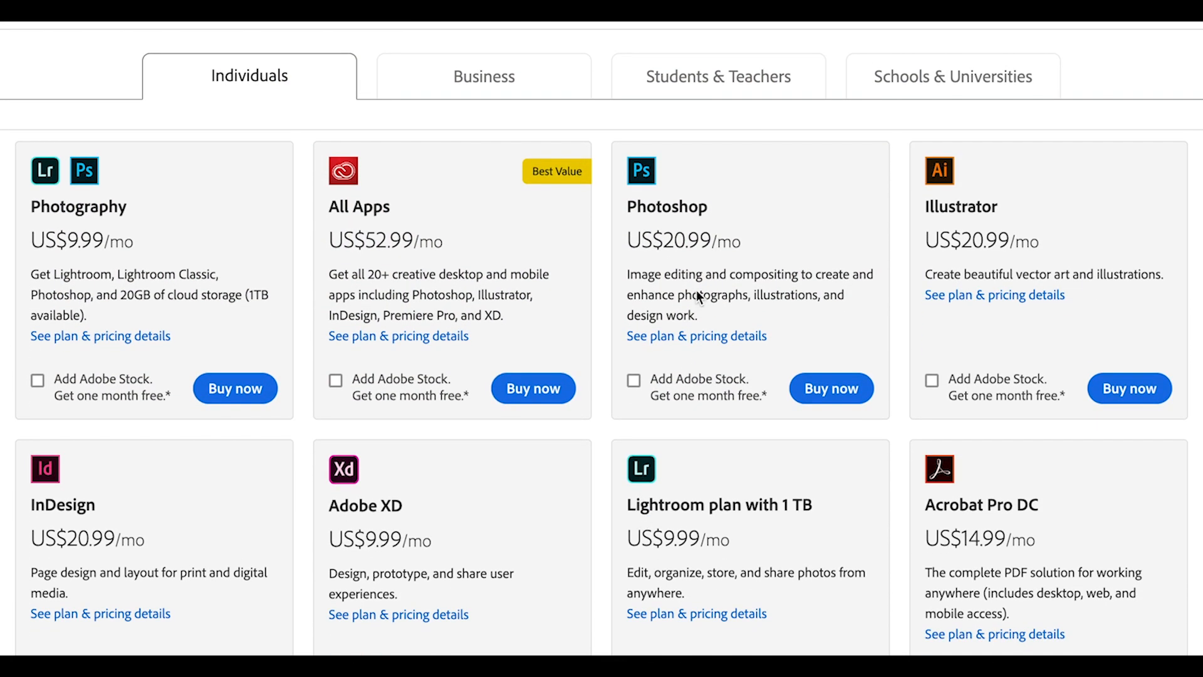